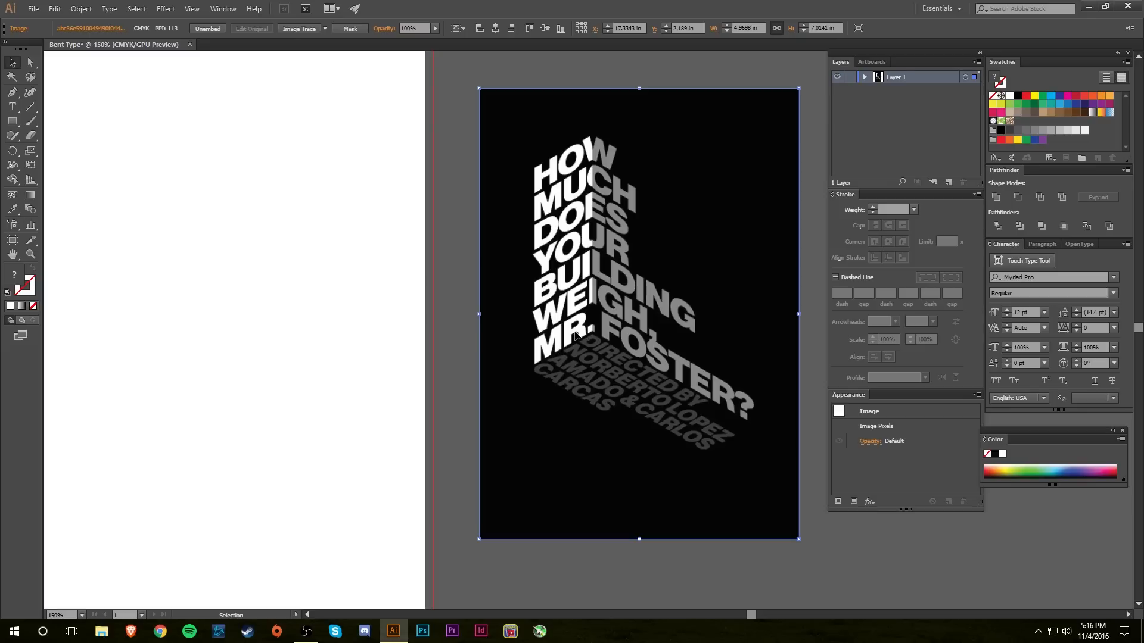
{"action": "mouse_move", "coordinate": [600, 366]}
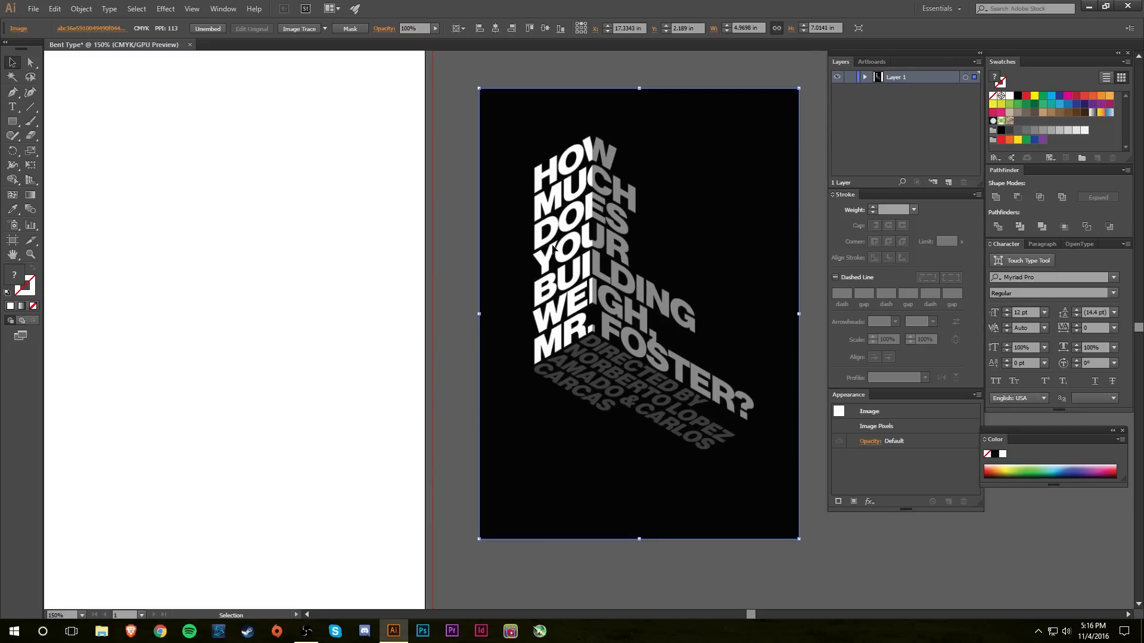
{"action": "mouse_move", "coordinate": [586, 341]}
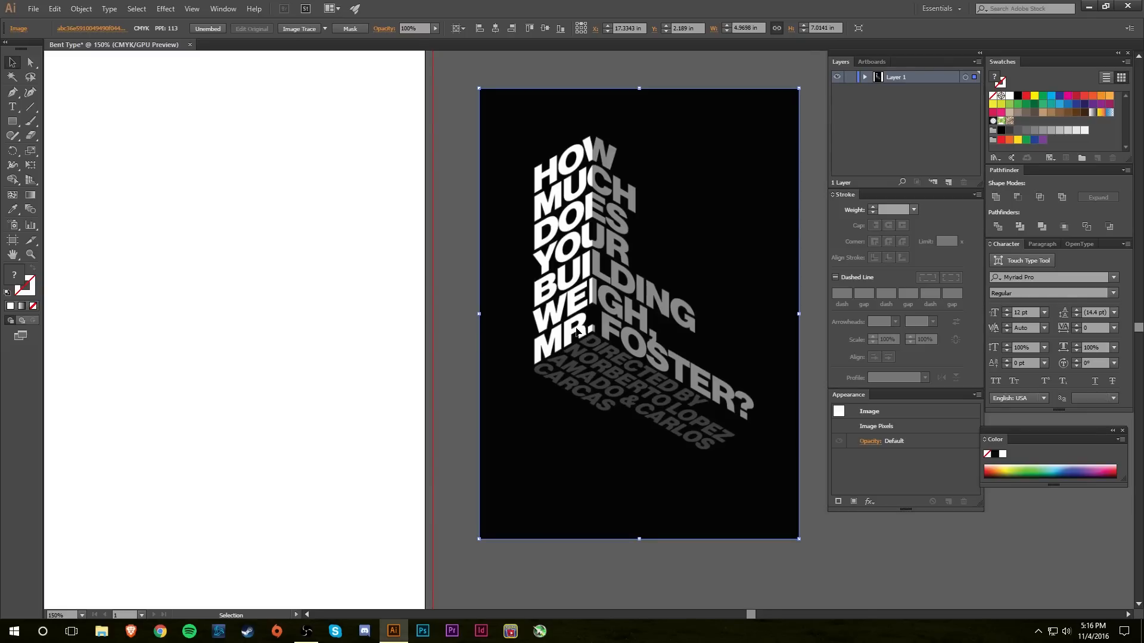
{"action": "mouse_move", "coordinate": [576, 347]}
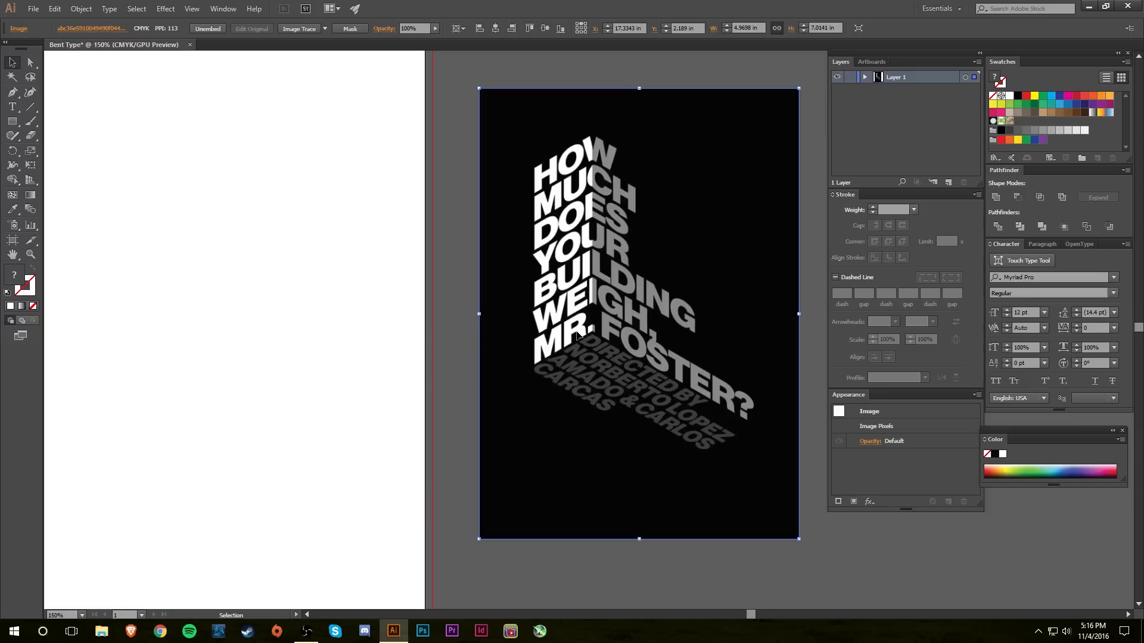
{"action": "mouse_move", "coordinate": [602, 332]}
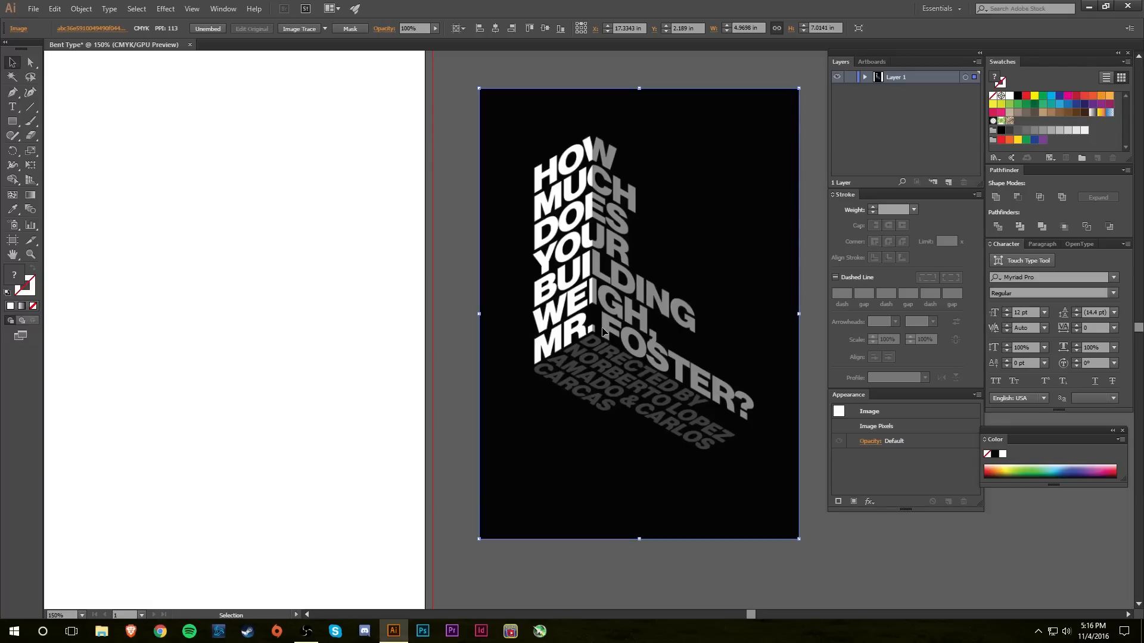
{"action": "mouse_move", "coordinate": [590, 346]}
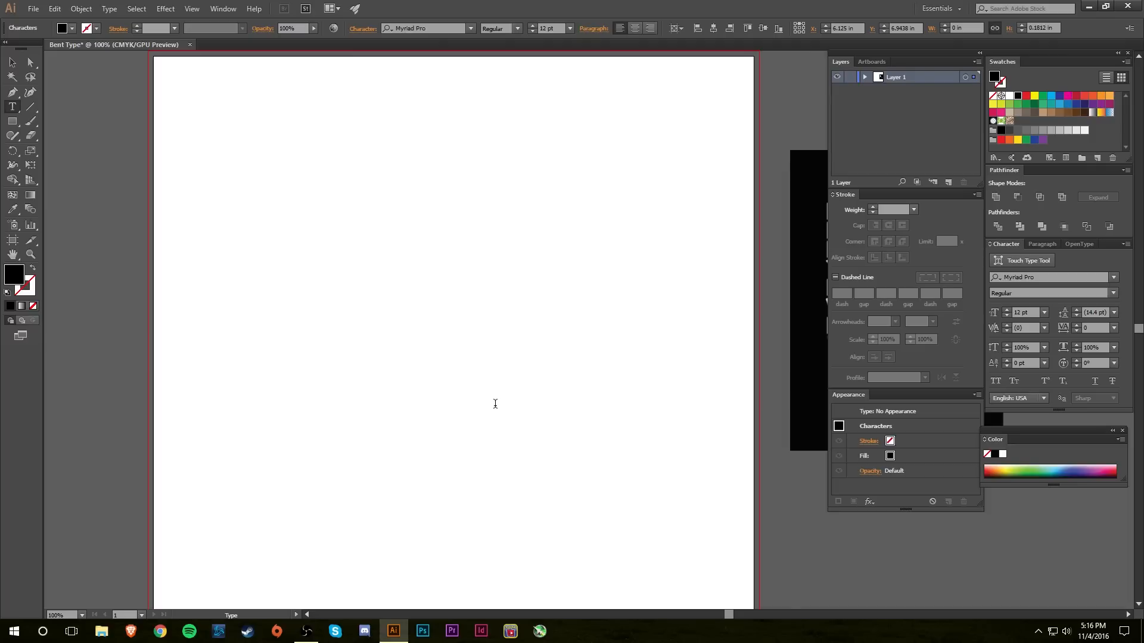
- Type TYPOGRAPHY on the artboard in Proxima Nova Black and pan it higher
{"action": "left_click", "coordinate": [415, 358]}
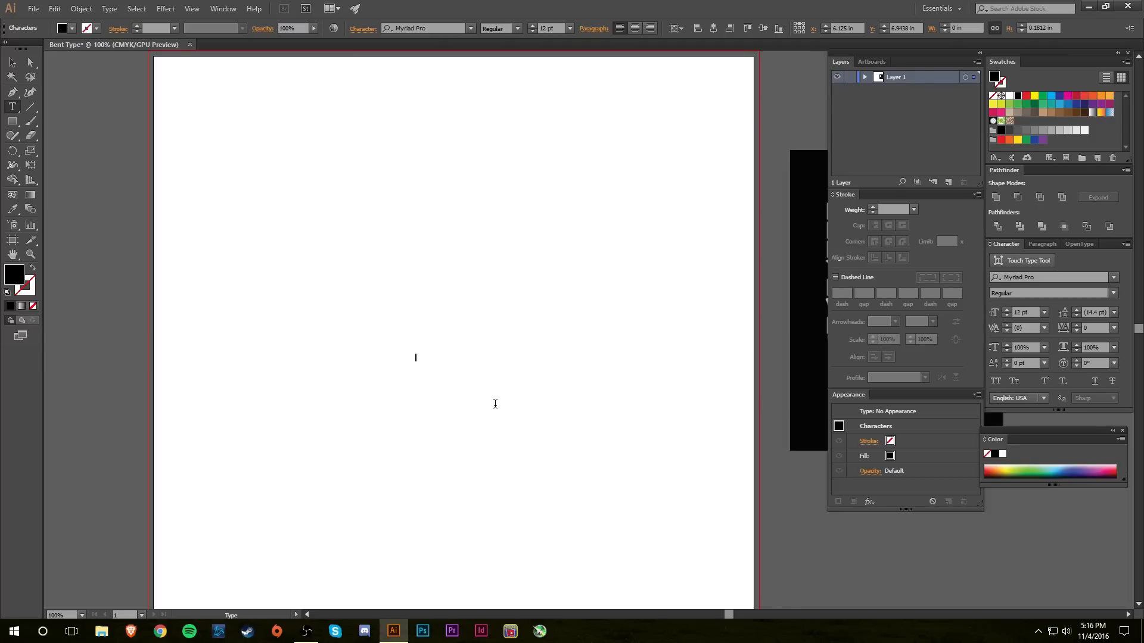
{"action": "type", "text": "TYP"}
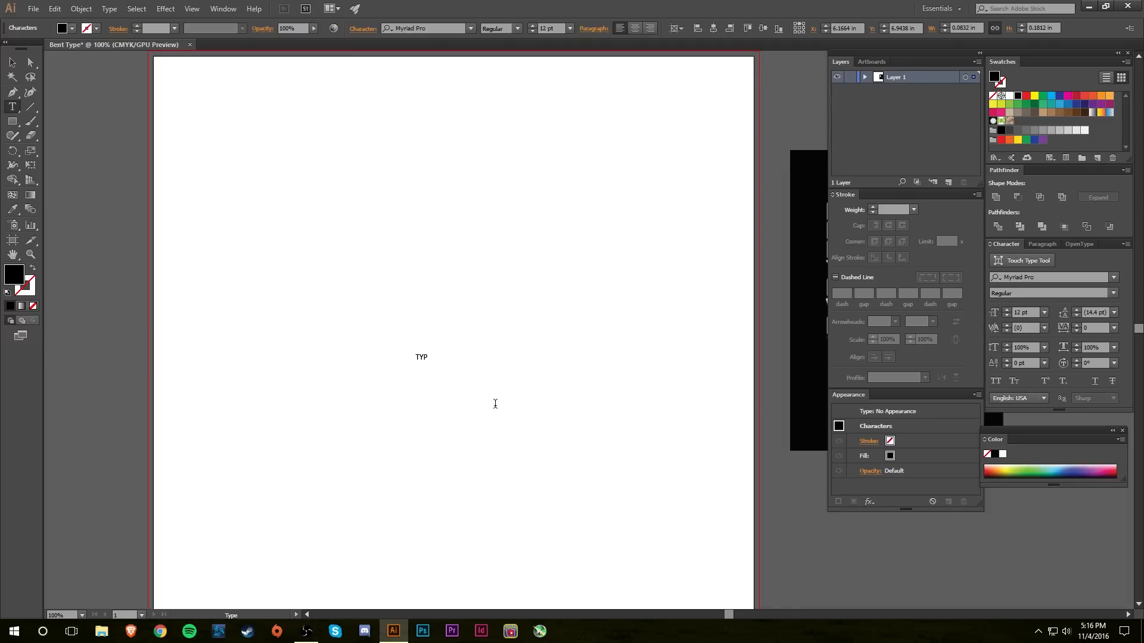
{"action": "type", "text": "OGRAPHY"}
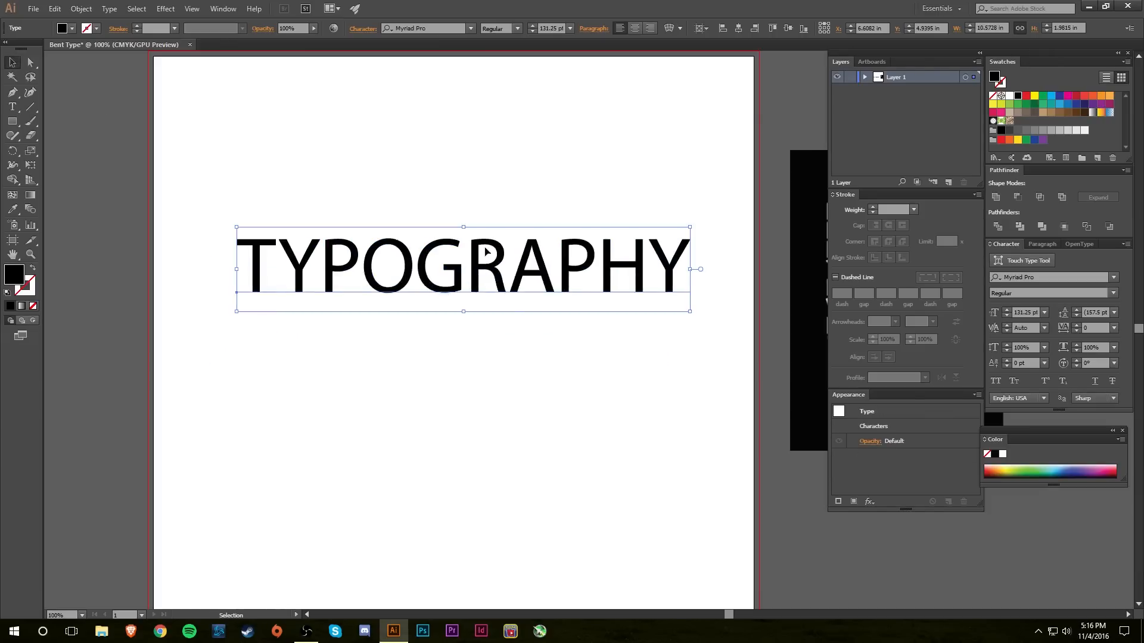
{"action": "type", "text": "pro"}
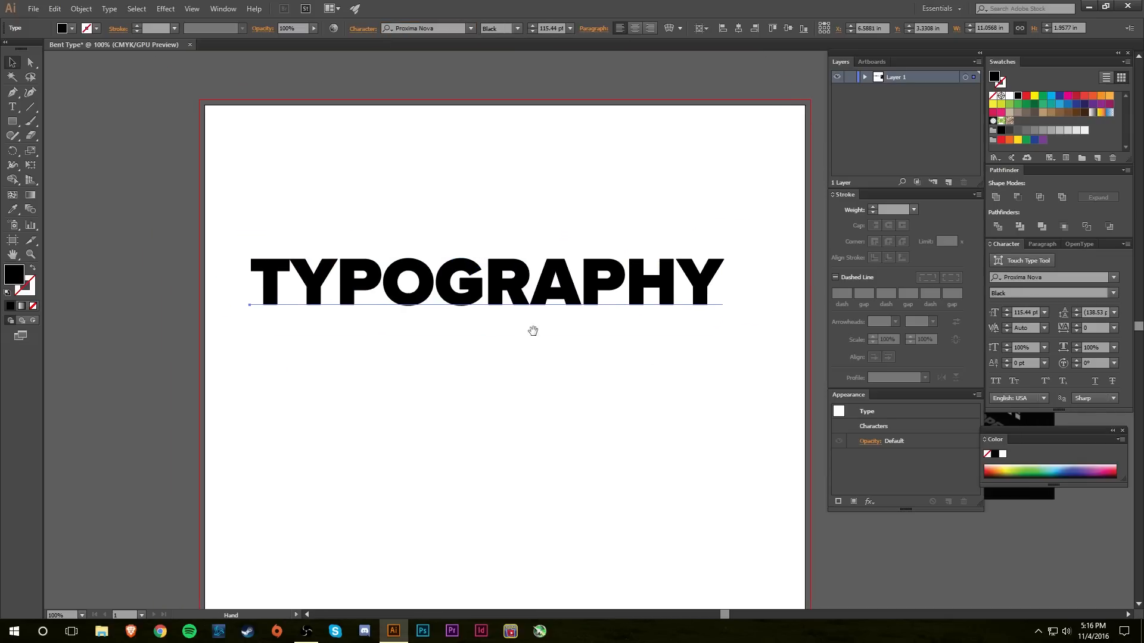
{"action": "left_click_drag", "start_coordinate": [485, 282], "coordinate": [485, 240]}
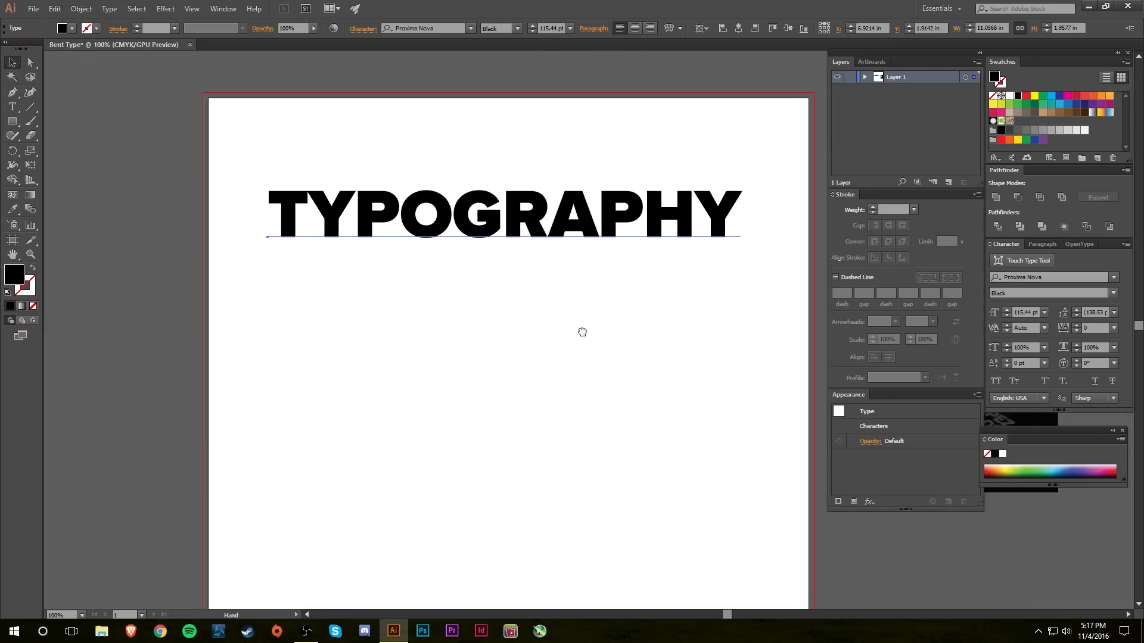
- Expand the TYPOGRAPHY text into letter outlines via Object > Expand and nudge it right
{"action": "left_click", "coordinate": [136, 9]}
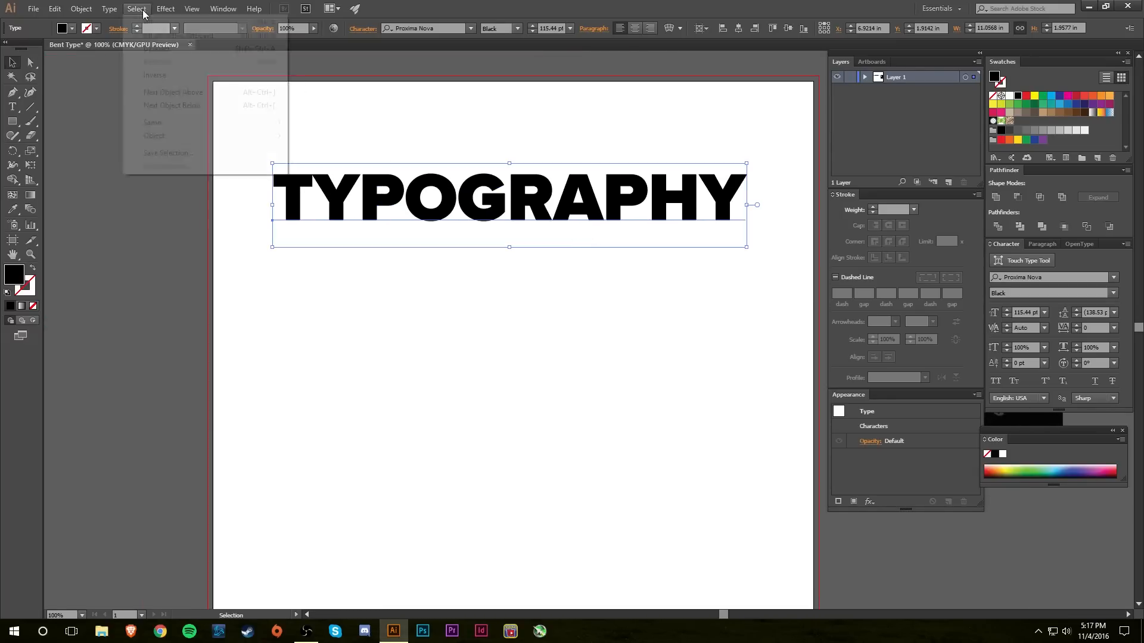
{"action": "left_click", "coordinate": [87, 8]}
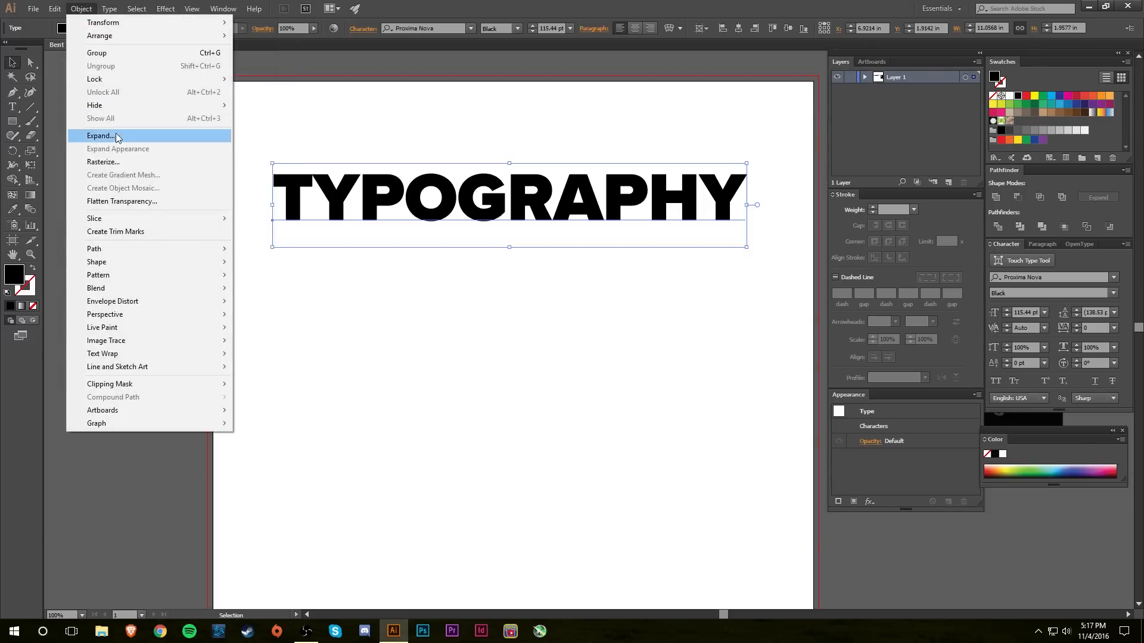
{"action": "left_click", "coordinate": [103, 135]}
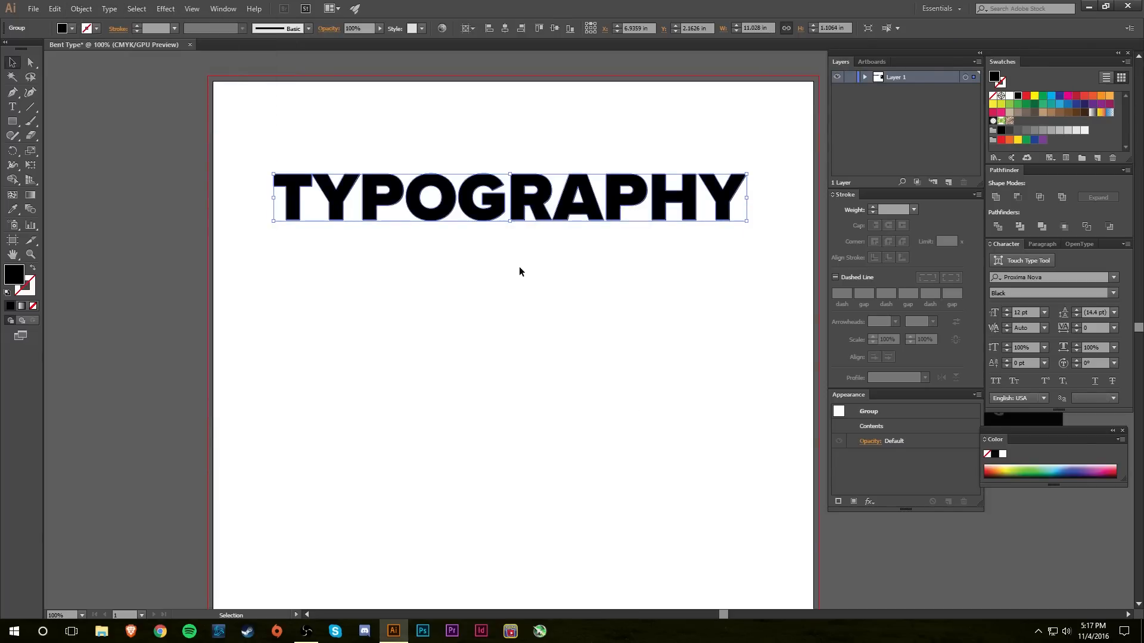
{"action": "left_click_drag", "start_coordinate": [509, 197], "coordinate": [516, 209]}
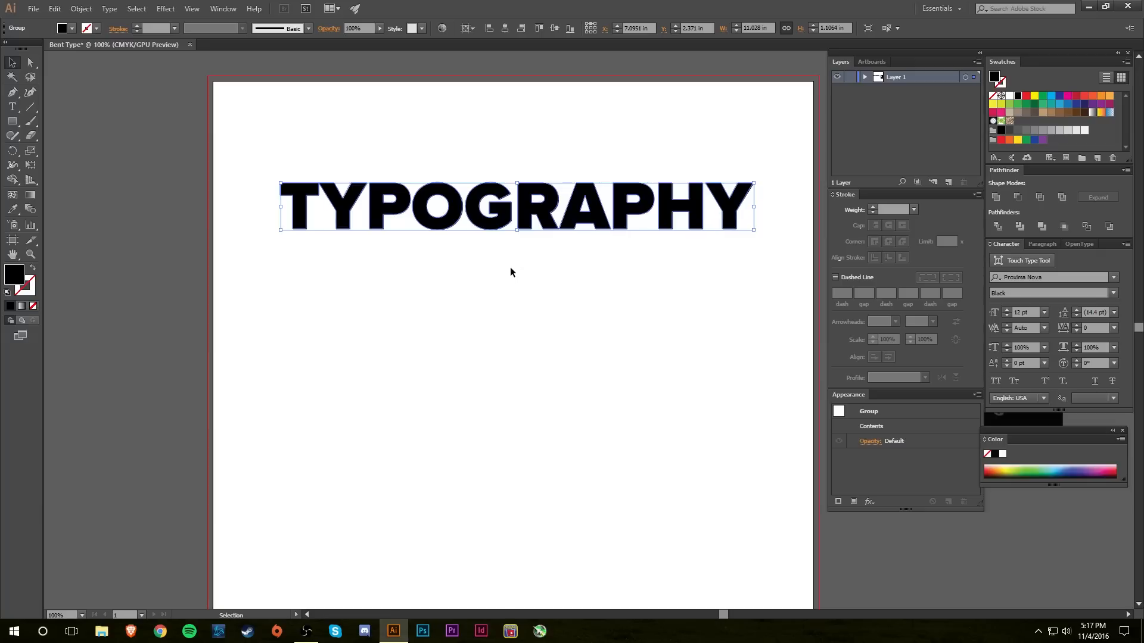
{"action": "mouse_move", "coordinate": [524, 270]}
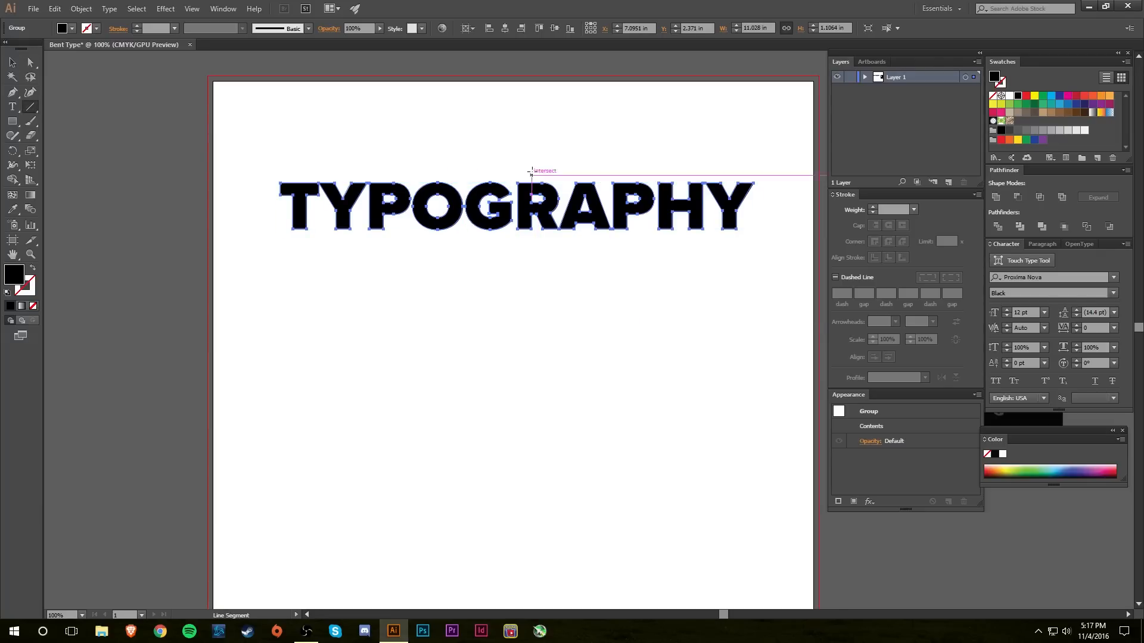
- Draw a vertical cutting line through the R and Divide the letters with Pathfinder
{"action": "left_click_drag", "start_coordinate": [527, 171], "coordinate": [527, 244]}
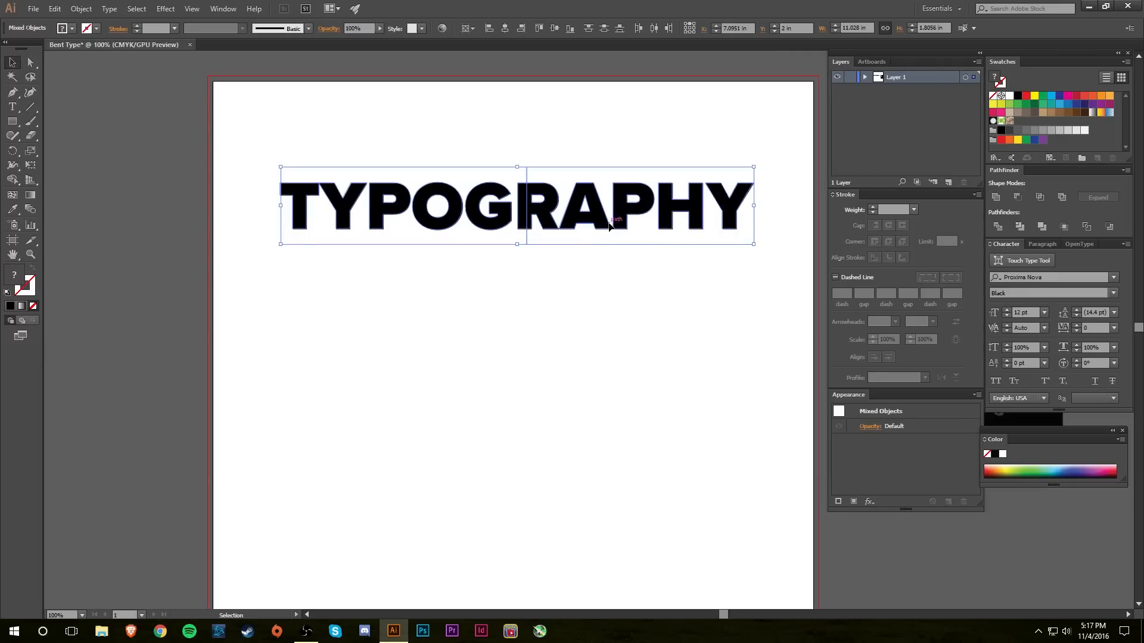
{"action": "mouse_move", "coordinate": [72, 189]}
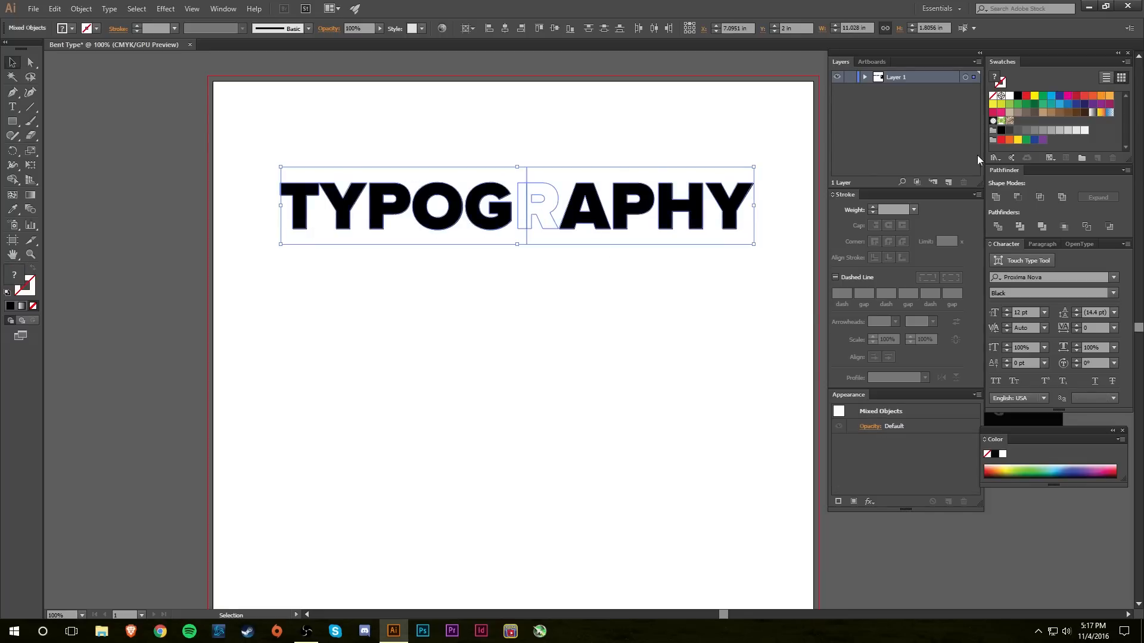
{"action": "left_click", "coordinate": [583, 290]}
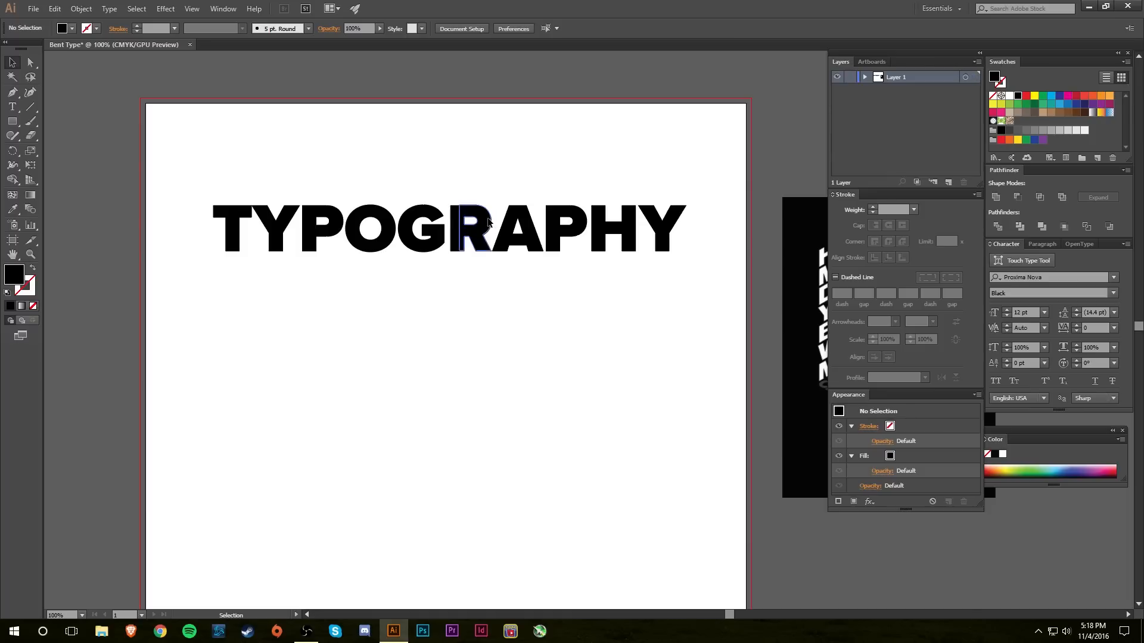
- Pull apart the R pieces and select the left TYPOG group
{"action": "left_click", "coordinate": [467, 238]}
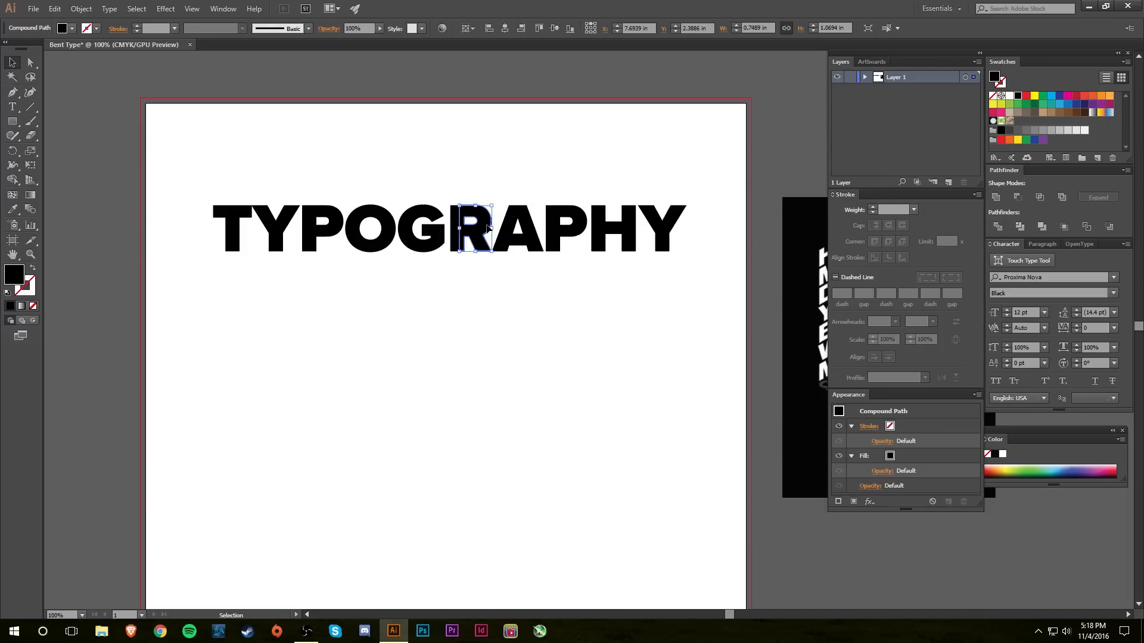
{"action": "left_click_drag", "start_coordinate": [472, 228], "coordinate": [470, 162]}
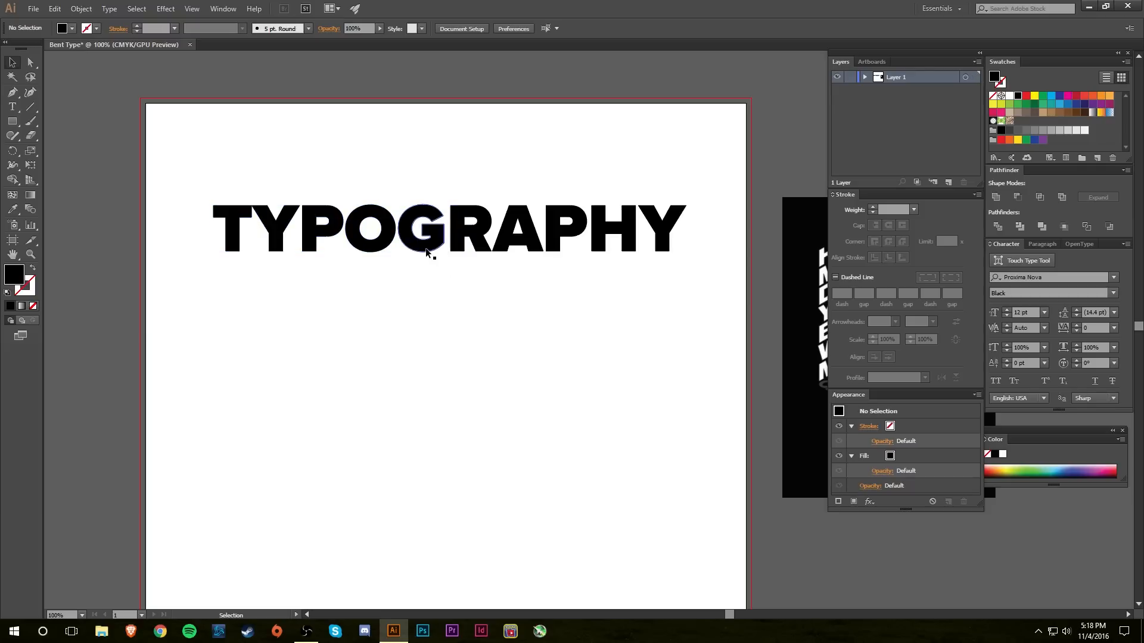
{"action": "left_click", "coordinate": [318, 247]}
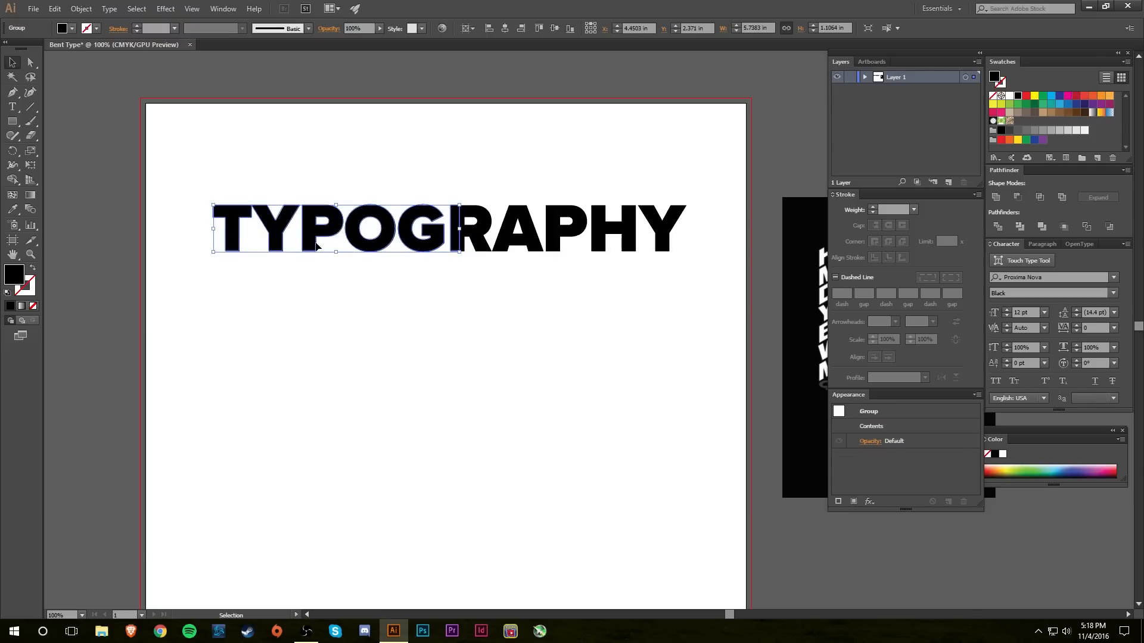
{"action": "mouse_move", "coordinate": [30, 151]}
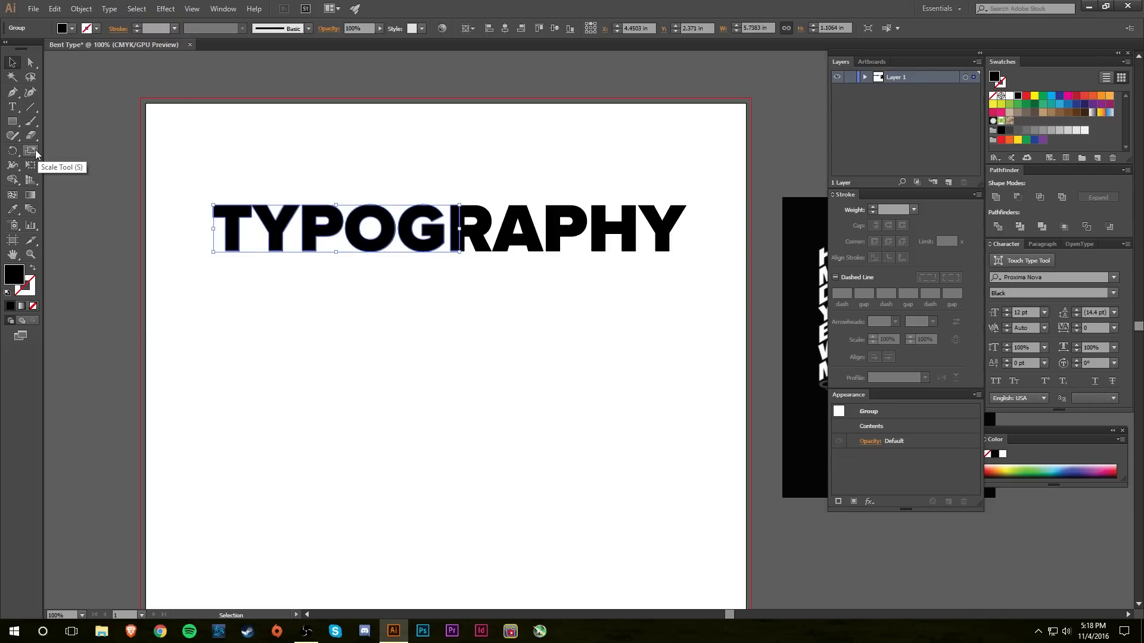
- Shear the TYPOG group with the Shear Tool so it tilts downward from the R split
{"action": "left_click", "coordinate": [29, 151]}
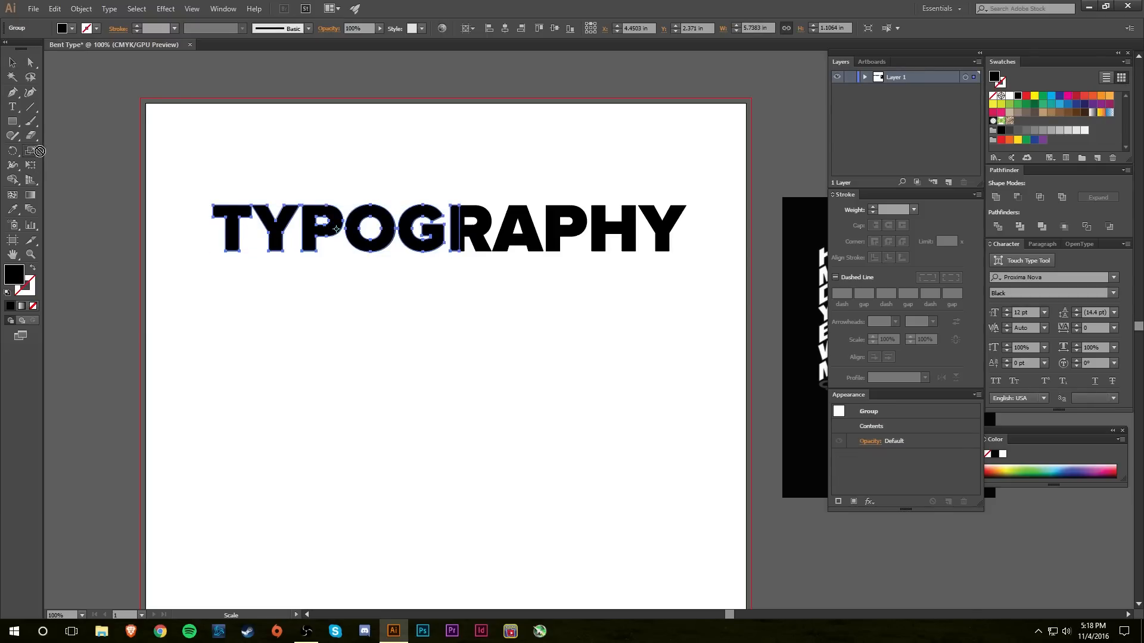
{"action": "left_click", "coordinate": [28, 152]}
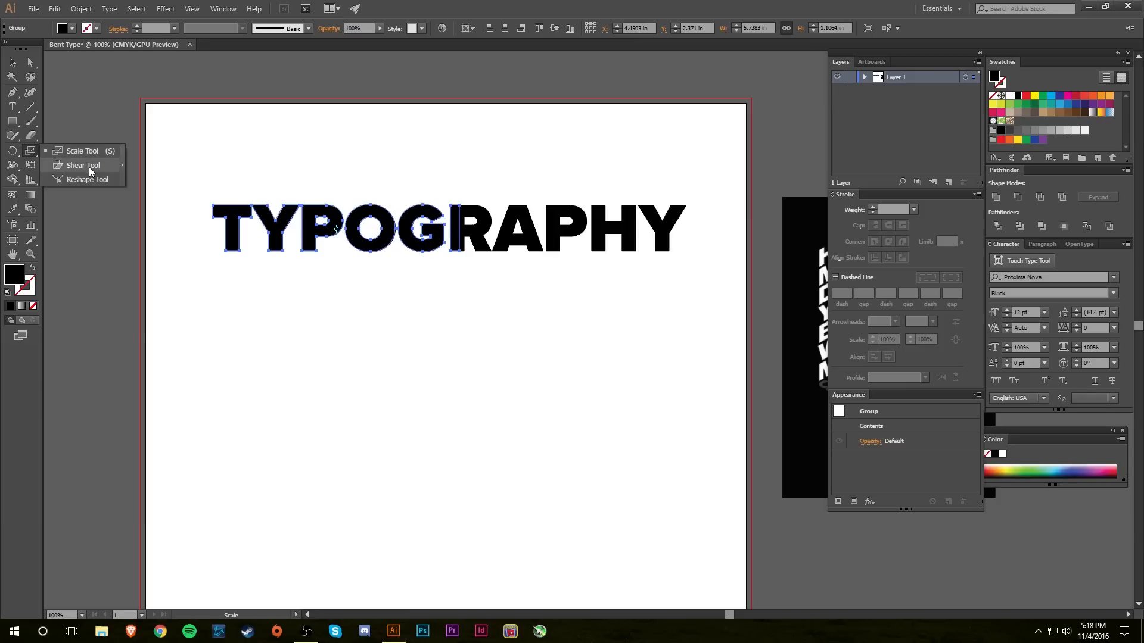
{"action": "left_click", "coordinate": [78, 165]}
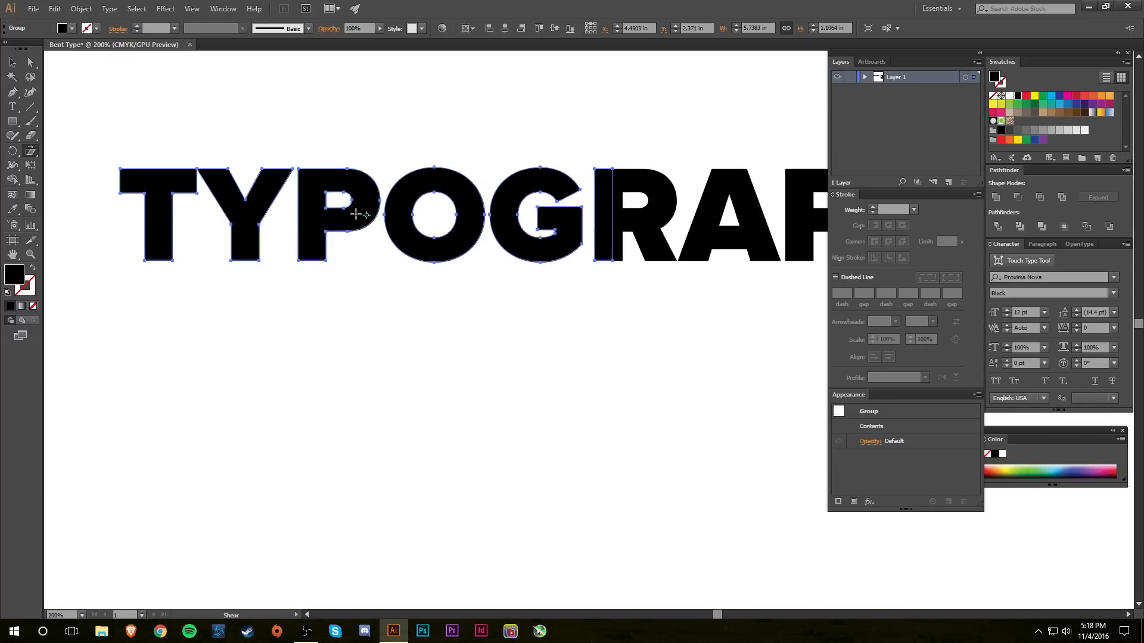
{"action": "mouse_move", "coordinate": [372, 232]}
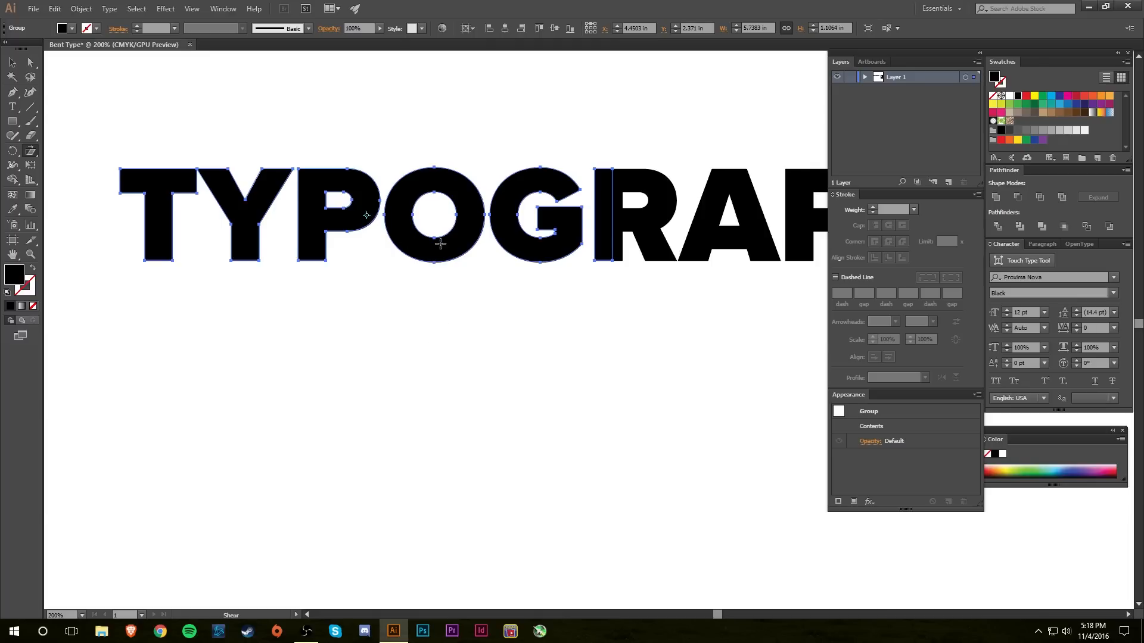
{"action": "mouse_move", "coordinate": [218, 227]}
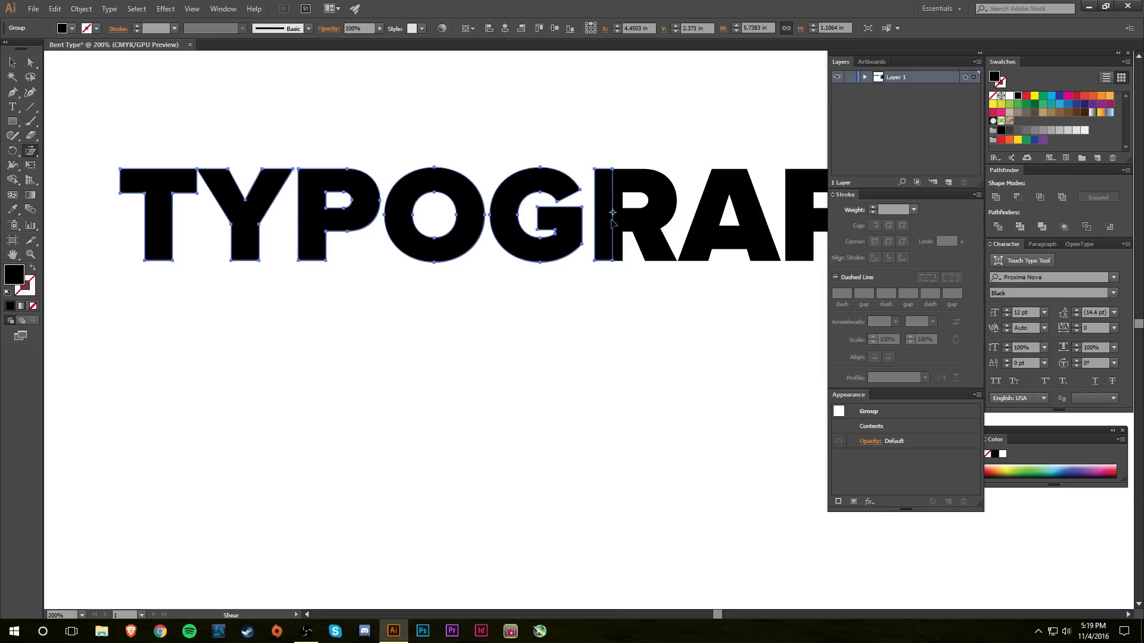
{"action": "mouse_move", "coordinate": [332, 318]}
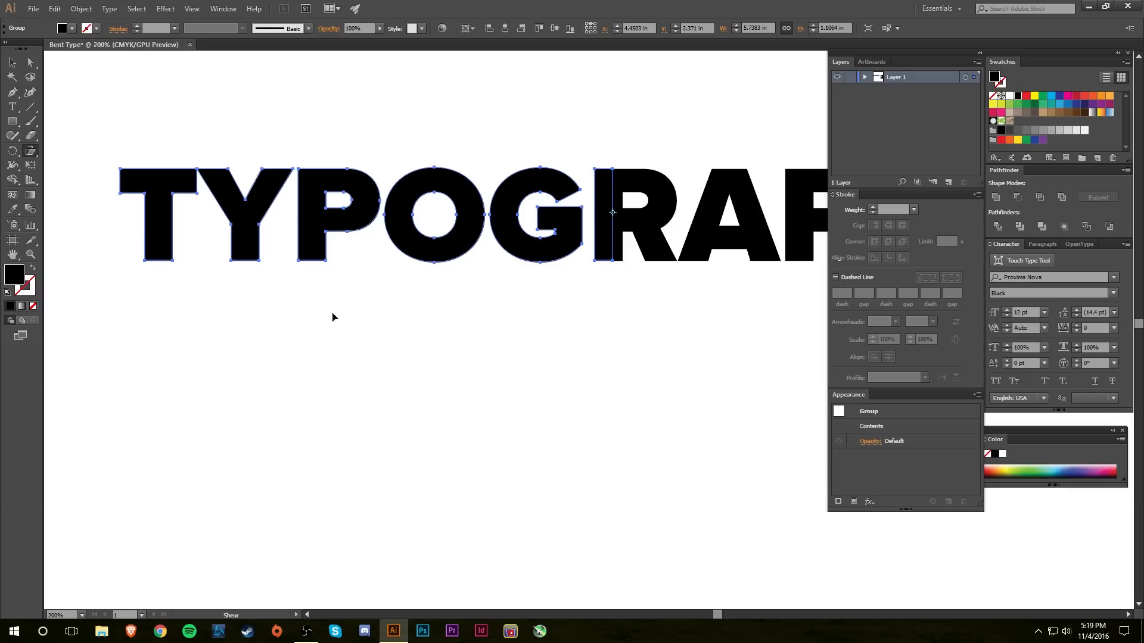
{"action": "mouse_move", "coordinate": [220, 256]}
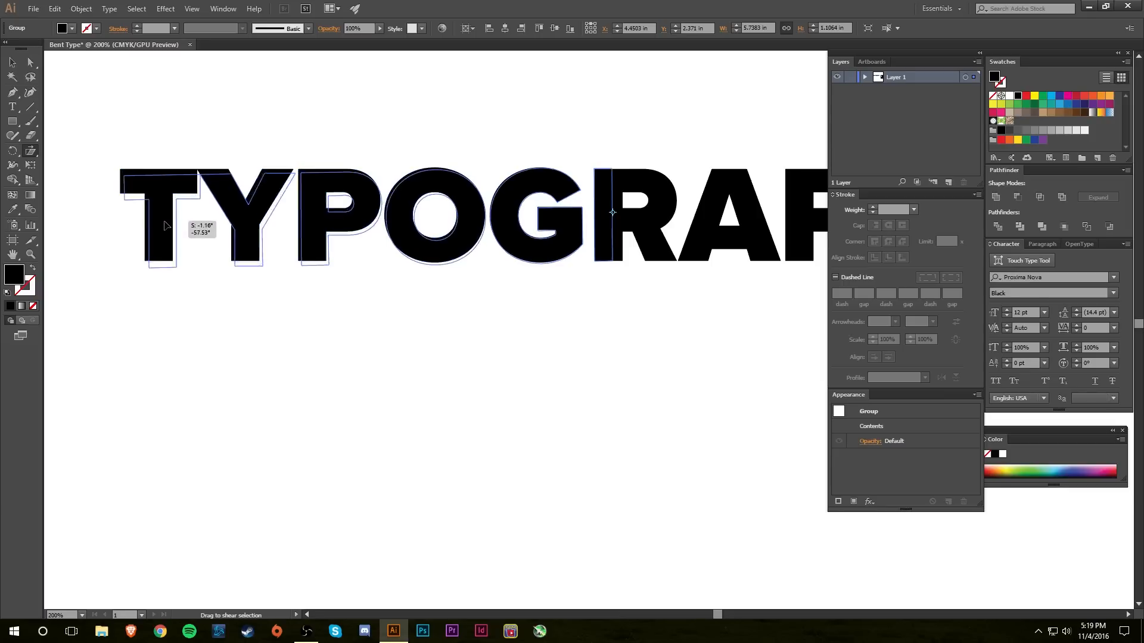
{"action": "left_click_drag", "start_coordinate": [165, 226], "coordinate": [208, 164]}
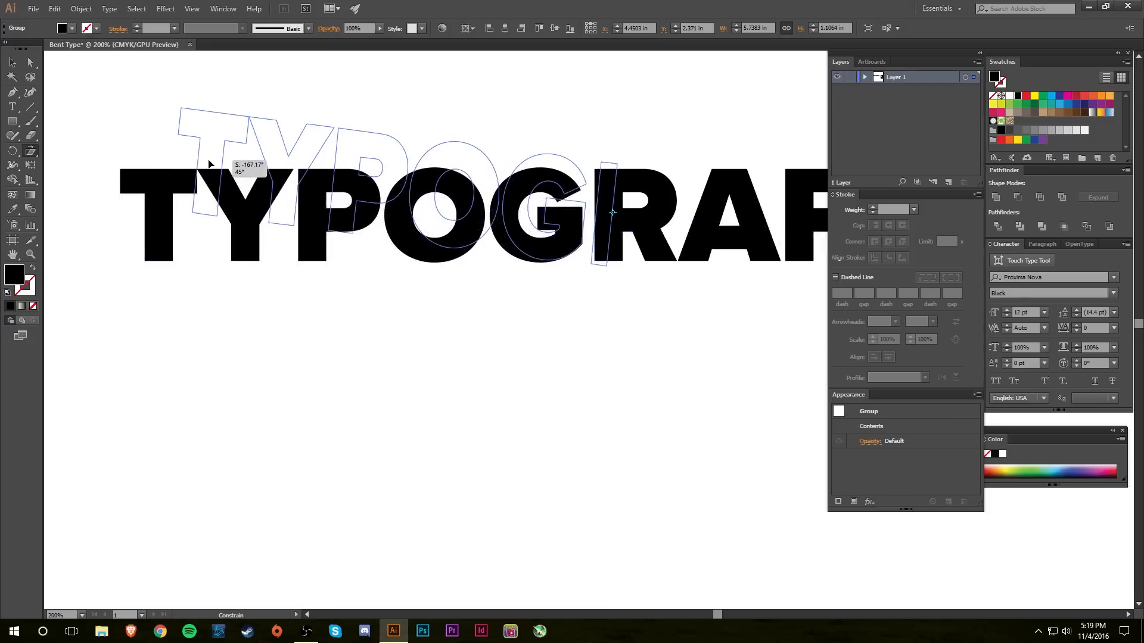
{"action": "left_click_drag", "start_coordinate": [209, 164], "coordinate": [163, 363]}
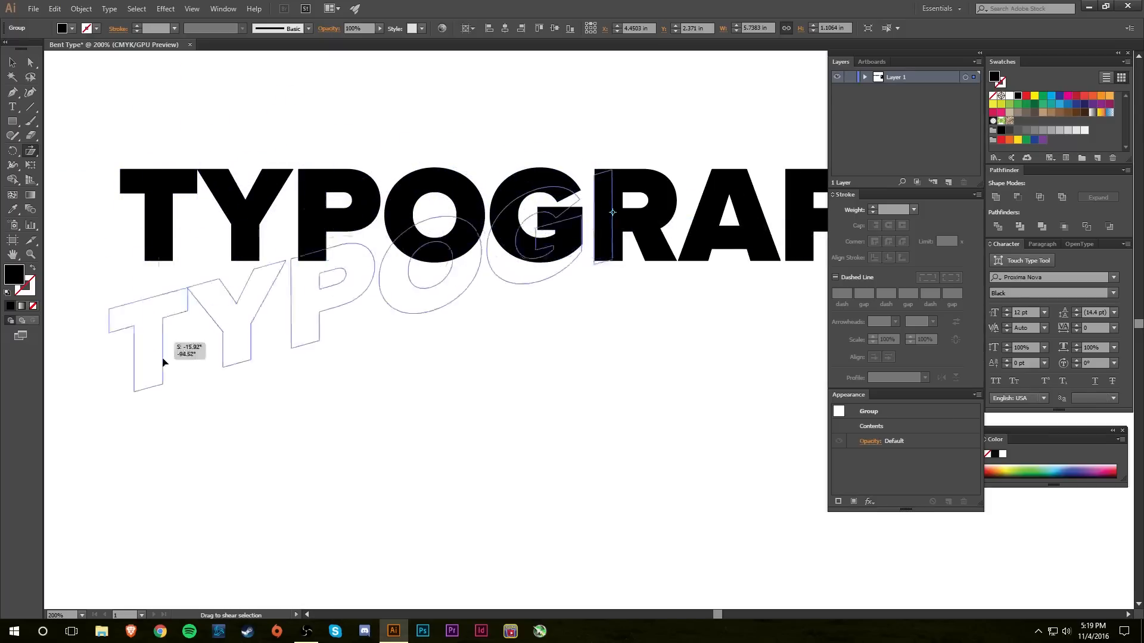
{"action": "left_click_drag", "start_coordinate": [163, 363], "coordinate": [169, 232]}
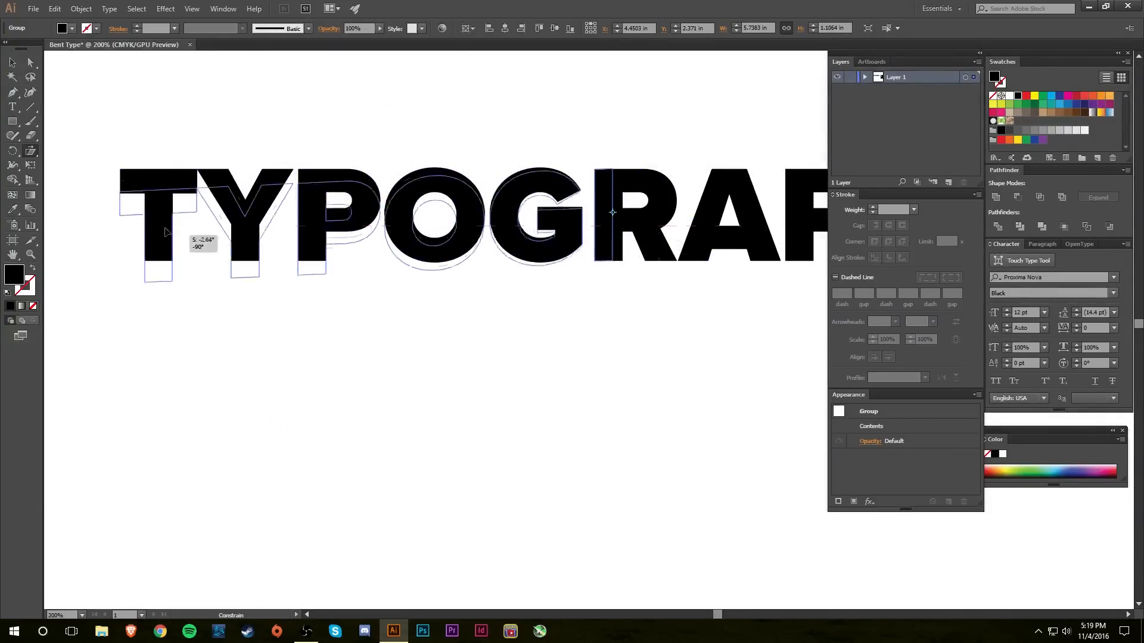
{"action": "left_click_drag", "start_coordinate": [167, 231], "coordinate": [173, 316]}
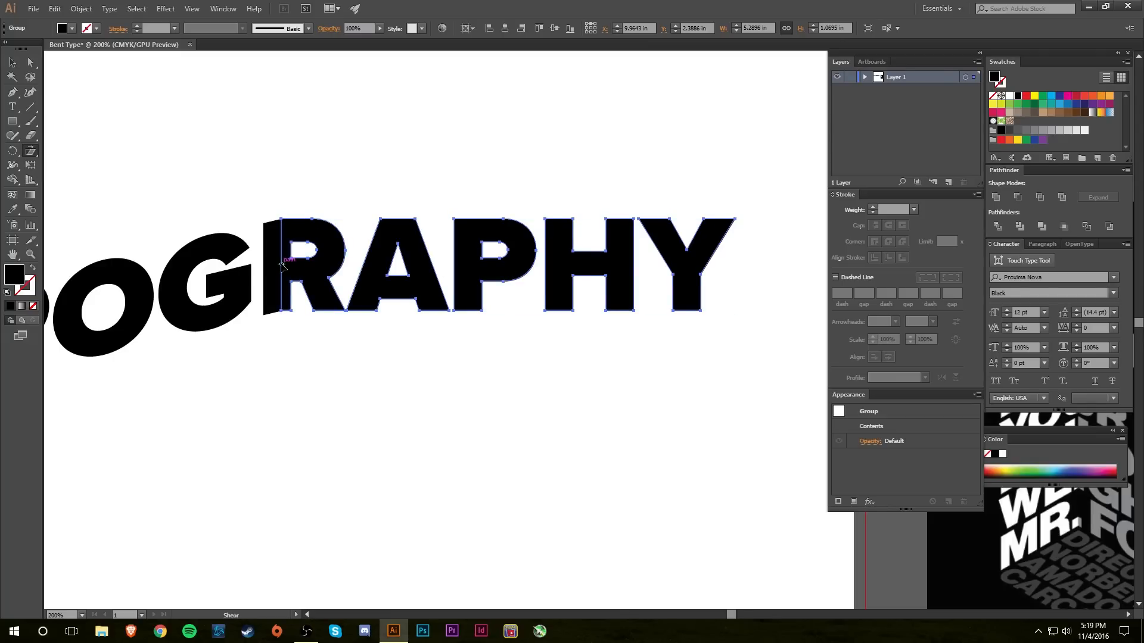
- Shear the RAPHY group downward to the right, then deselect everything
{"action": "left_click_drag", "start_coordinate": [281, 264], "coordinate": [703, 351]}
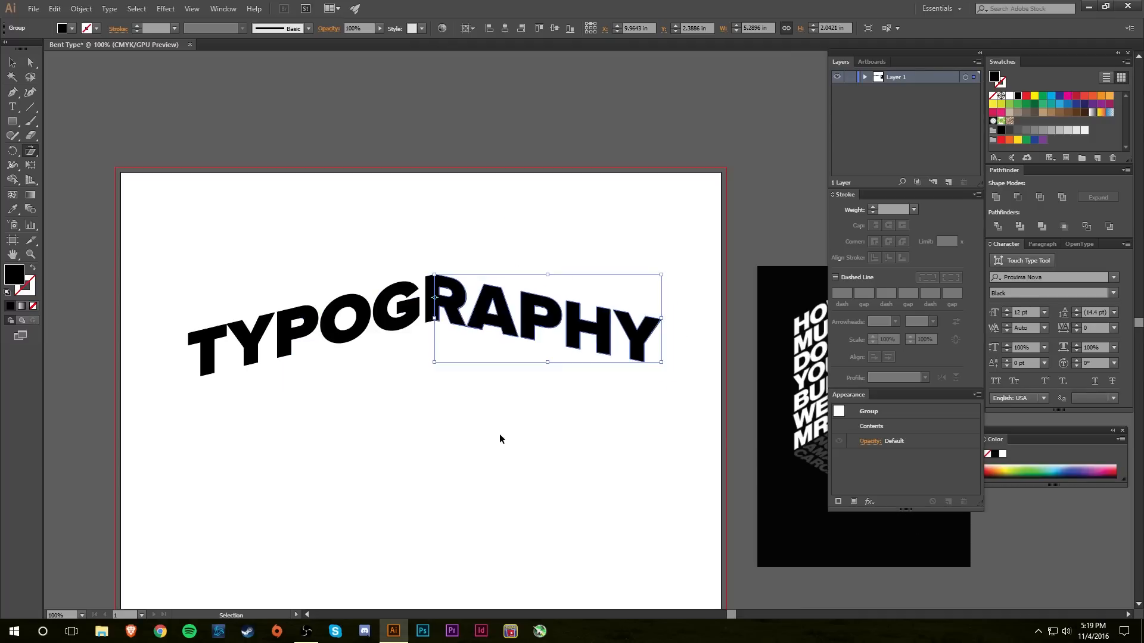
{"action": "left_click", "coordinate": [402, 409]}
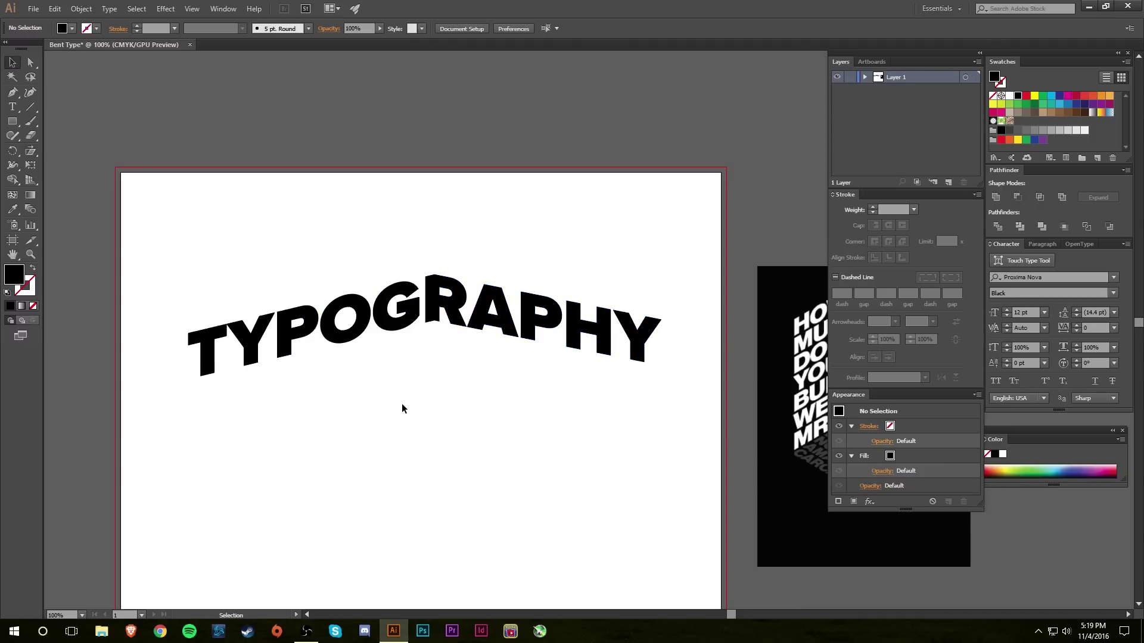
{"action": "mouse_move", "coordinate": [448, 252]}
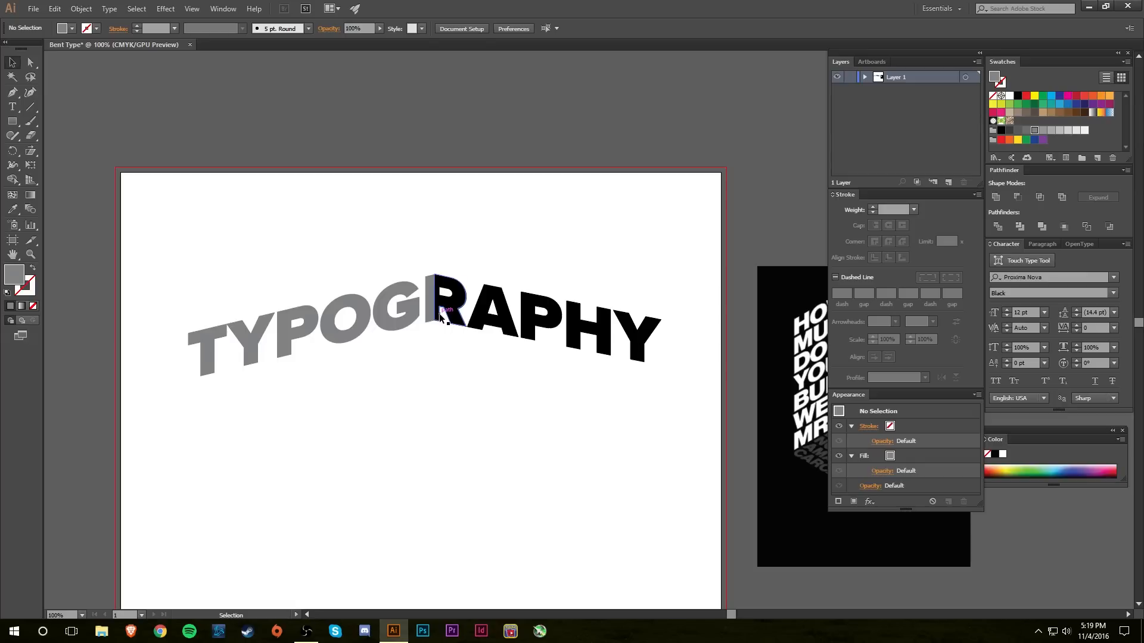
{"action": "mouse_move", "coordinate": [444, 294]}
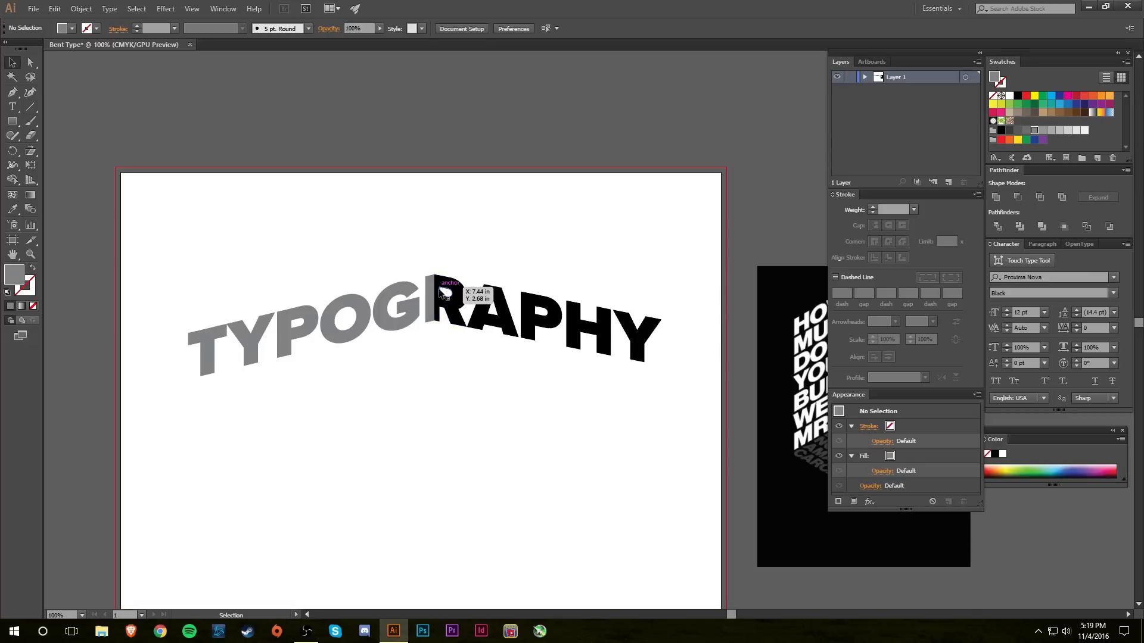
{"action": "mouse_move", "coordinate": [432, 383]}
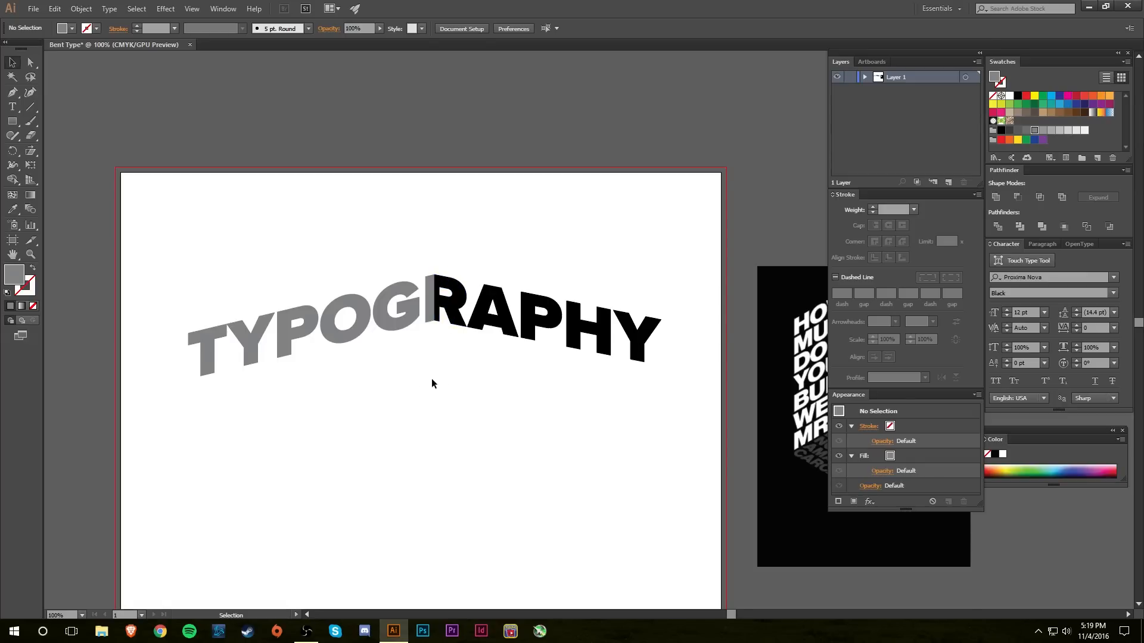
- Pan the view to show more of the page around the bent word
{"action": "left_click_drag", "start_coordinate": [432, 384], "coordinate": [328, 399]}
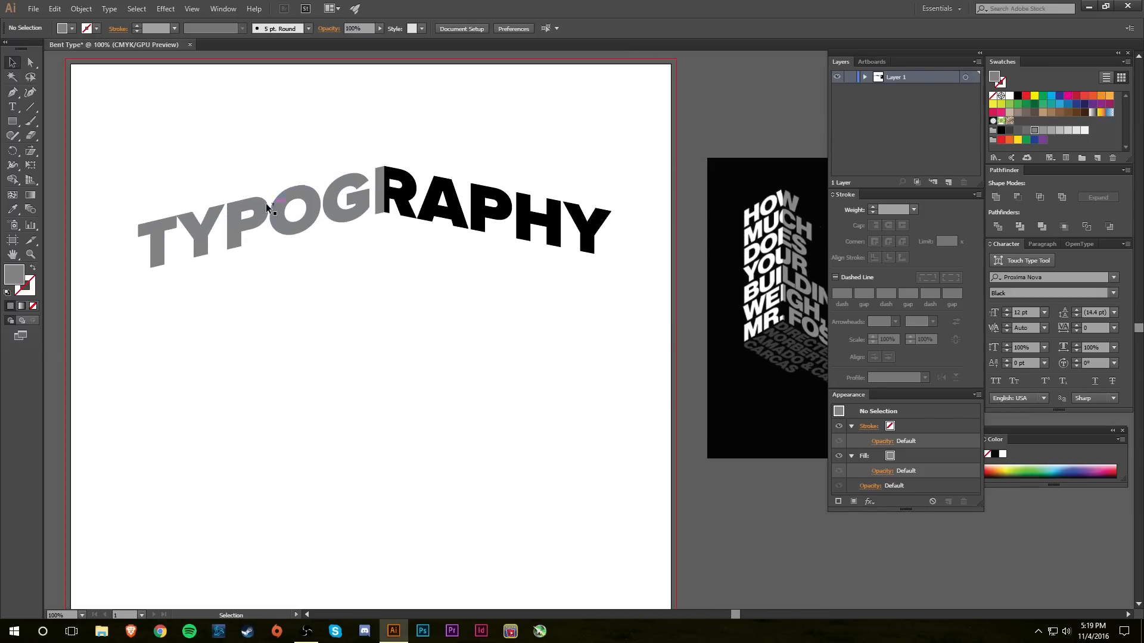
{"action": "mouse_move", "coordinate": [497, 210]}
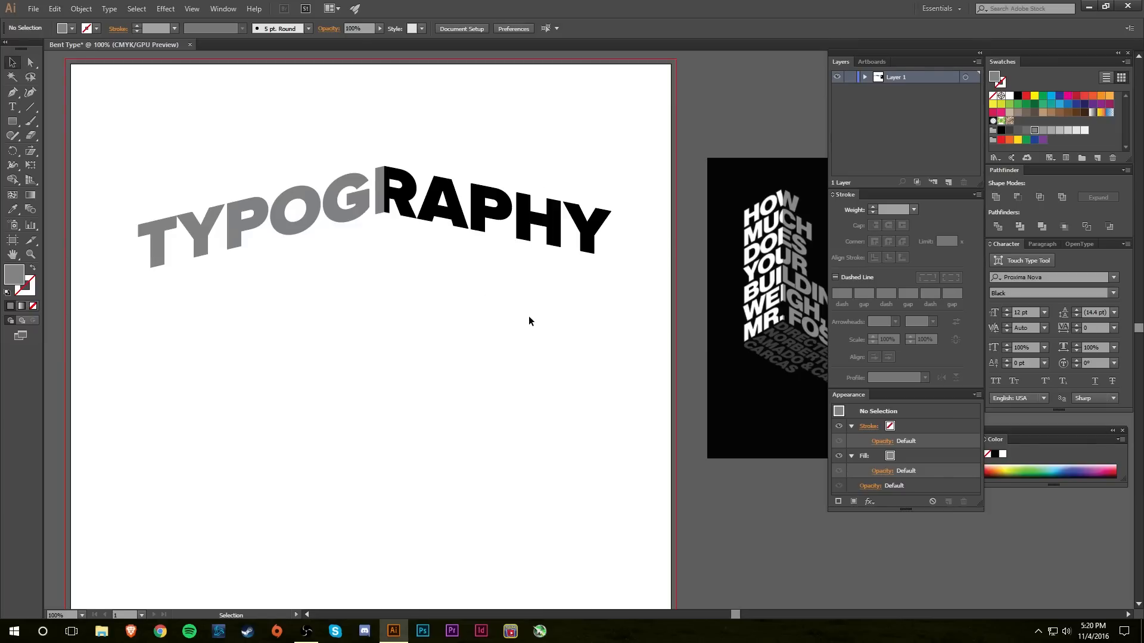
- Duplicate the bent word into three stacked rows, deselect, and pan to the reference poster
{"action": "left_click", "coordinate": [457, 218]}
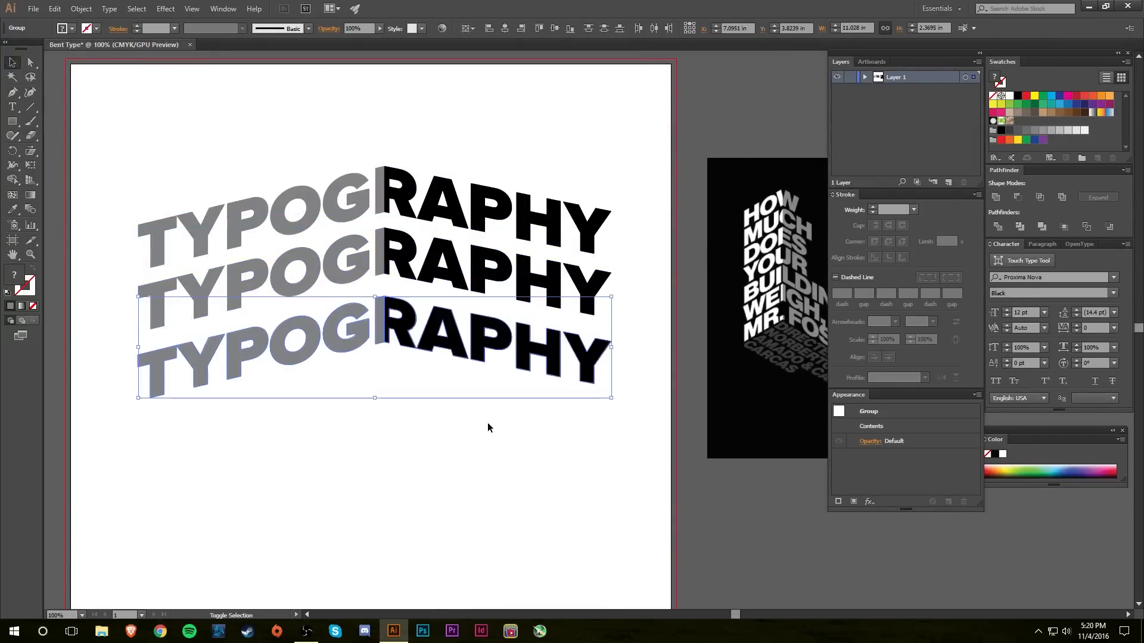
{"action": "left_click", "coordinate": [490, 427]}
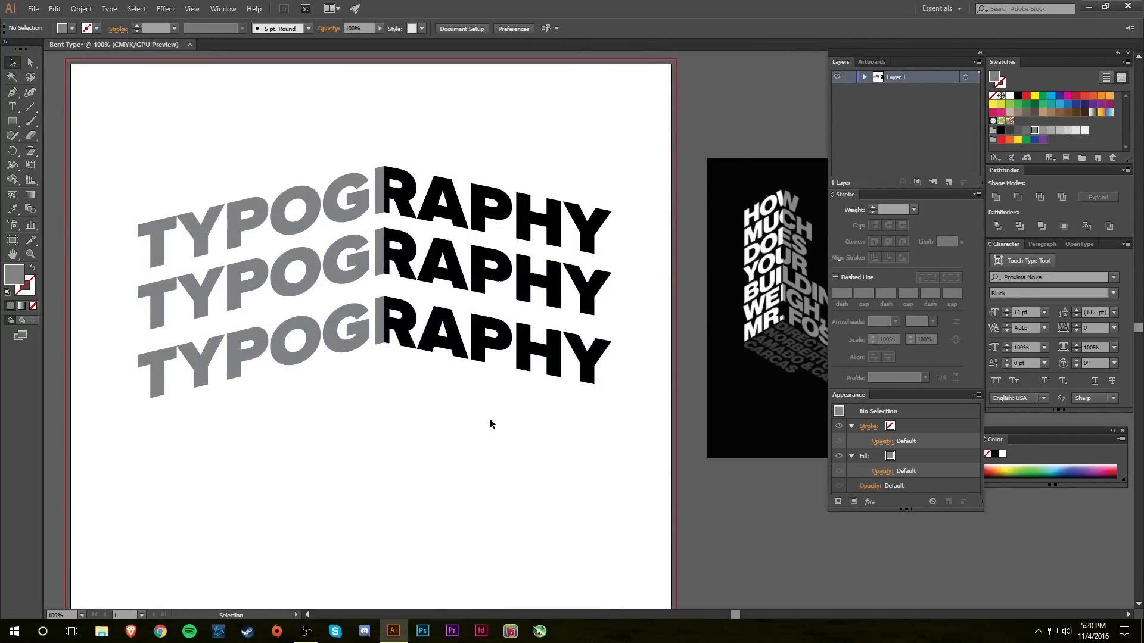
{"action": "left_click_drag", "start_coordinate": [490, 425], "coordinate": [472, 433]}
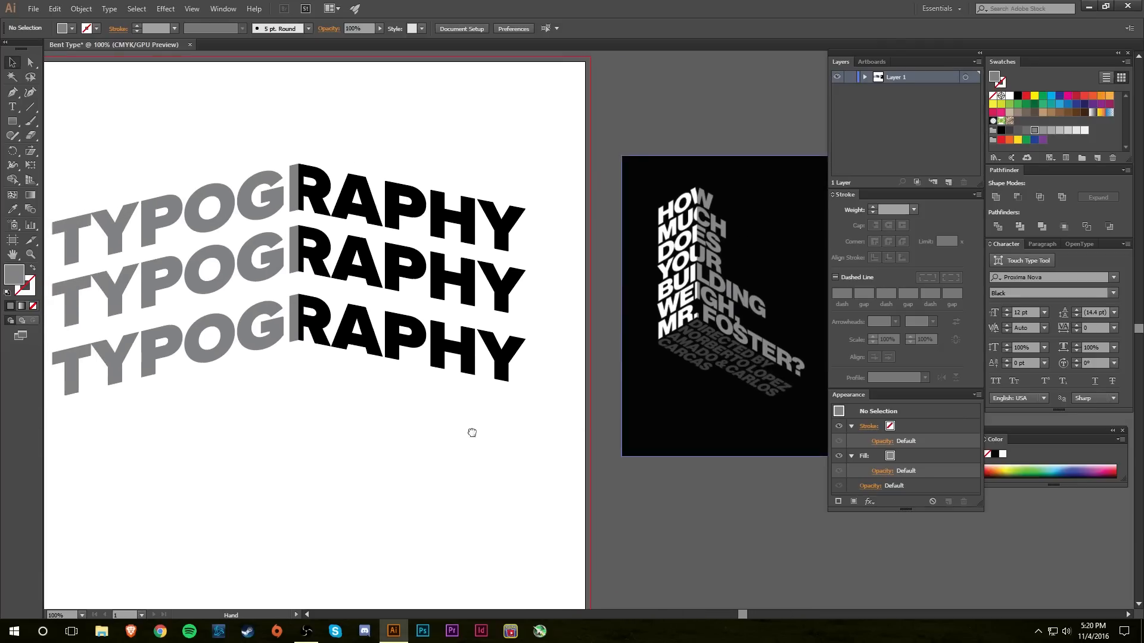